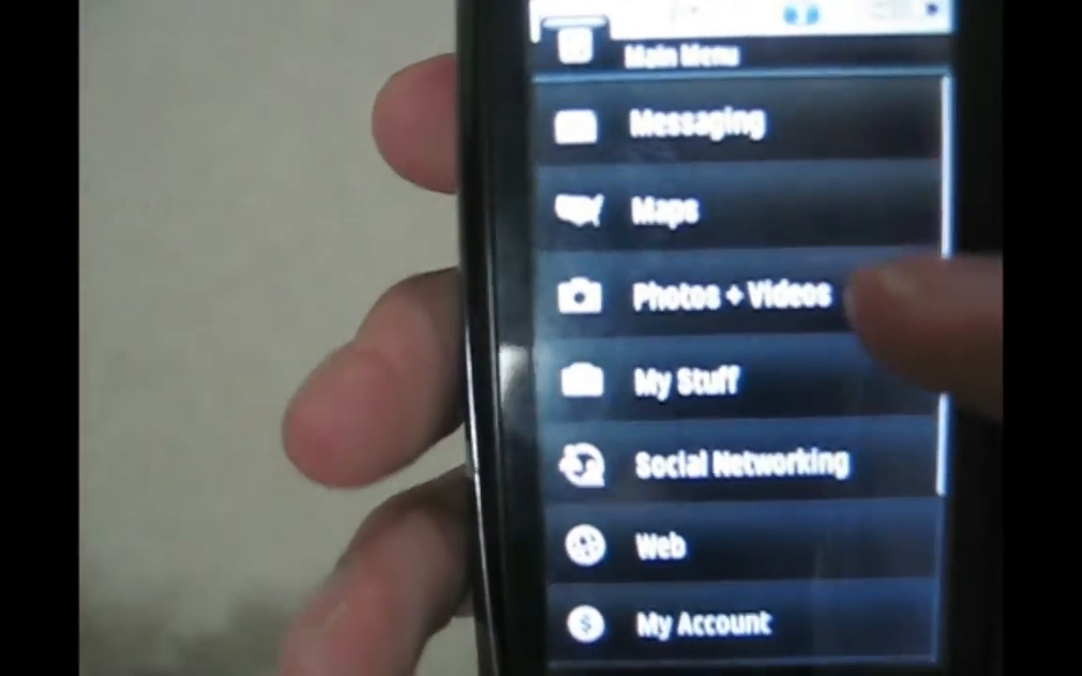
scroll("down", 3)
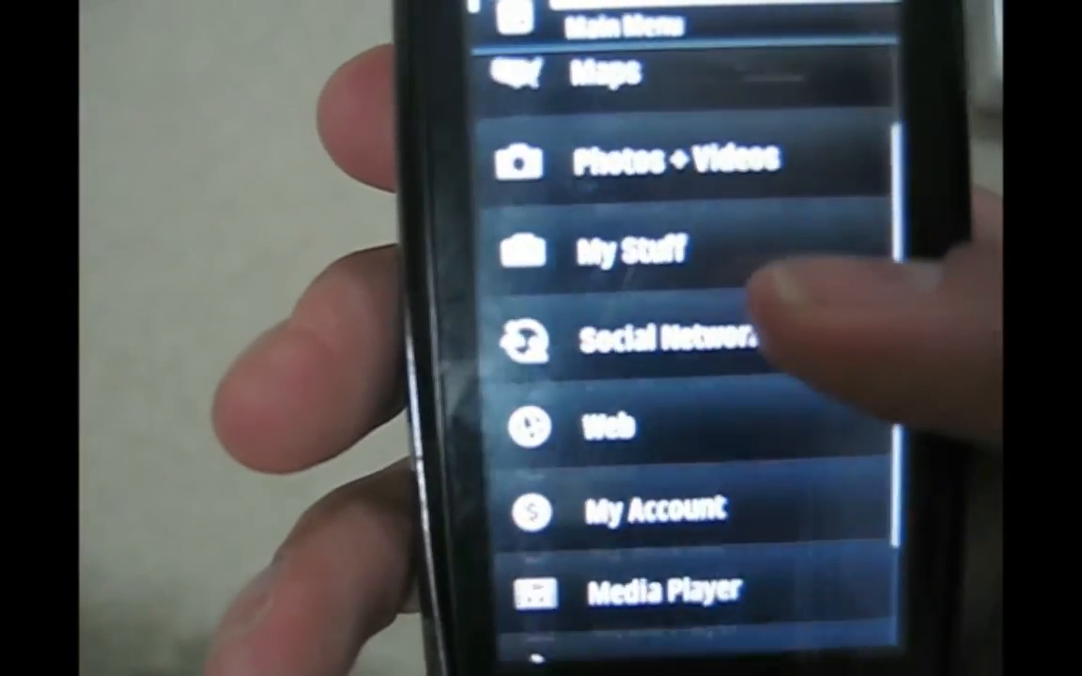